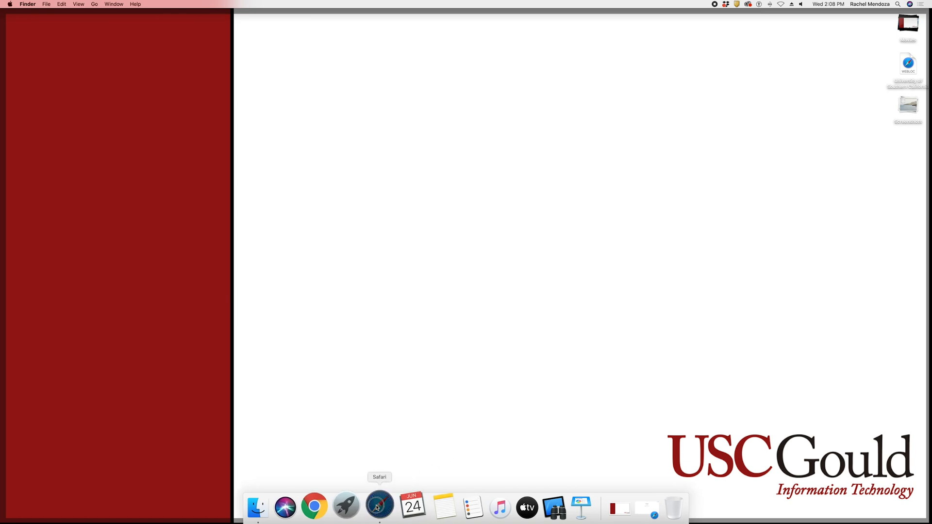
Step: Launch Safari from the Dock and navigate to vpn.usc.edu
left_click(379, 508)
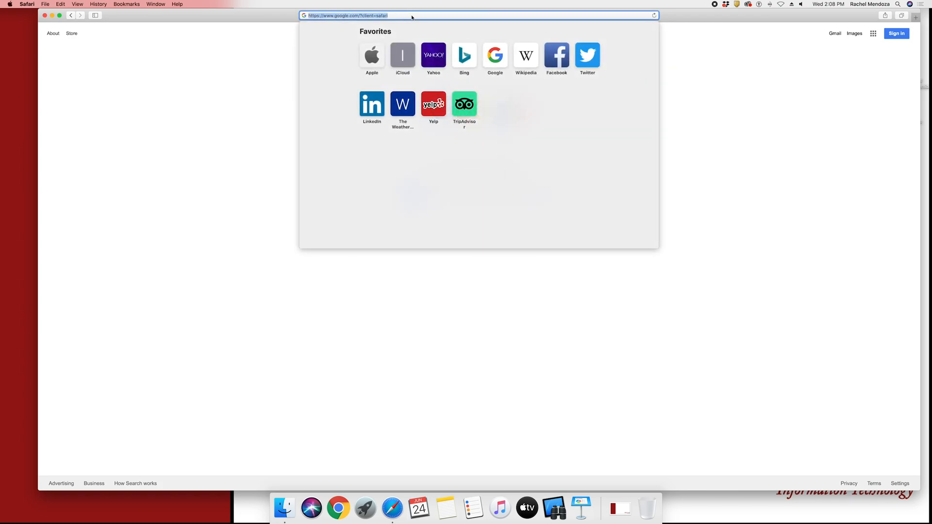
type("vpn.usc.edu")
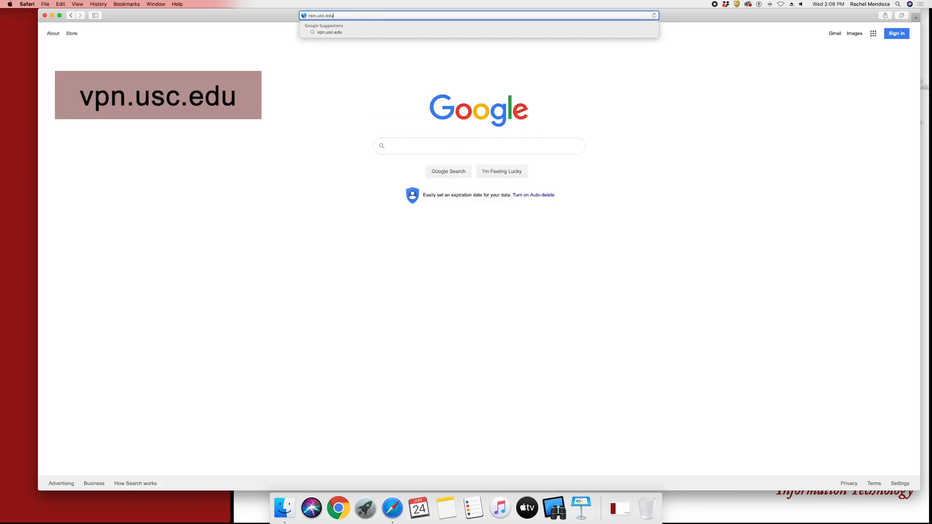
key("Return")
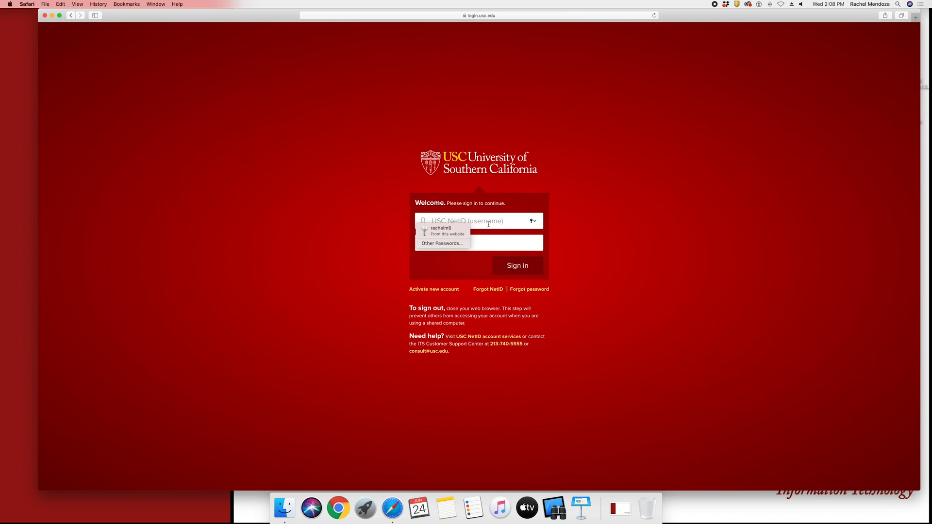
Step: Sign in with the saved NetID, decline the password update, and request a Duo push
left_click(441, 230)
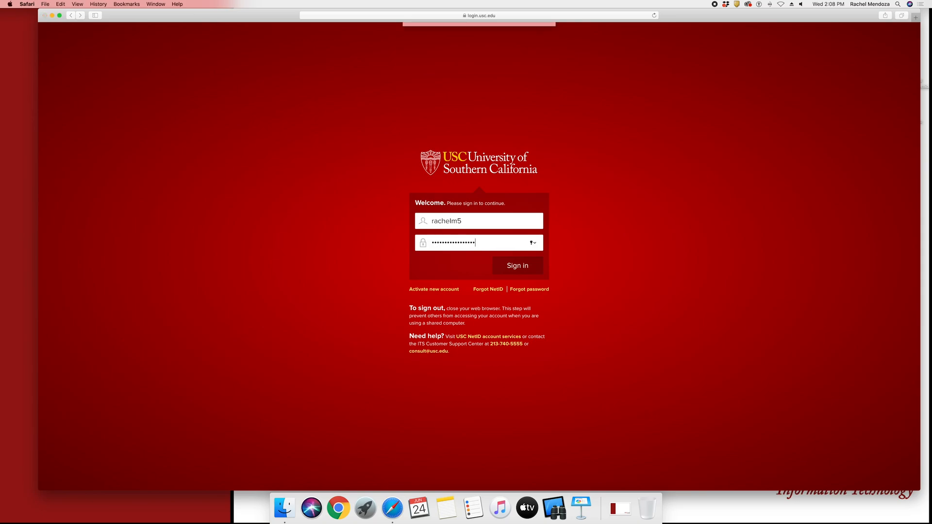
left_click(518, 265)
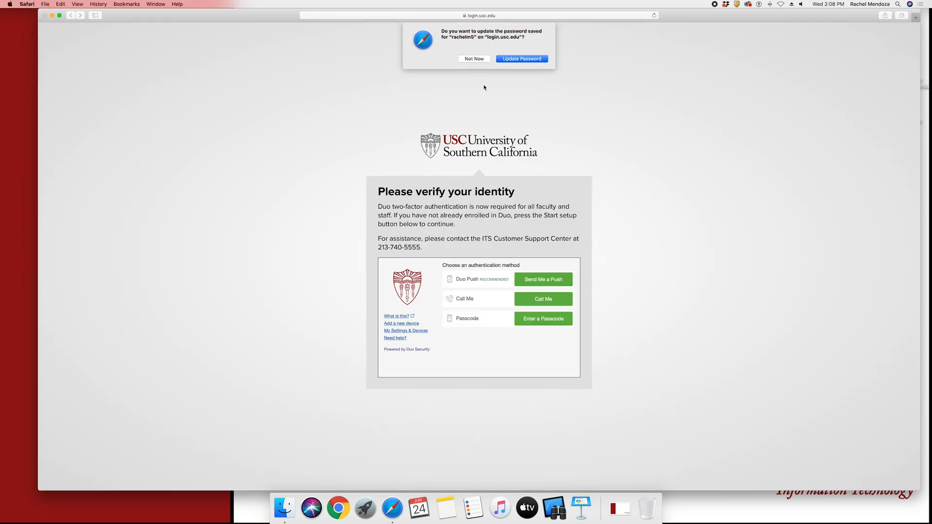
left_click(474, 58)
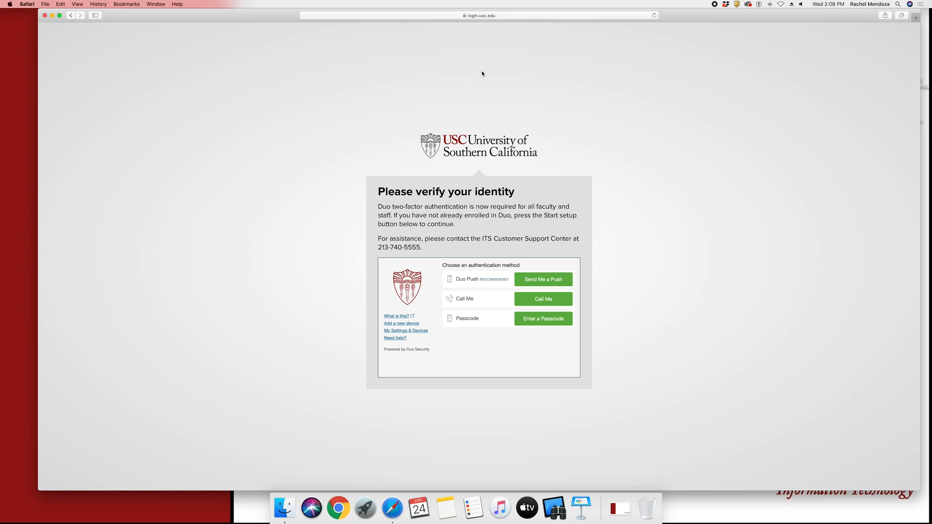
left_click(544, 280)
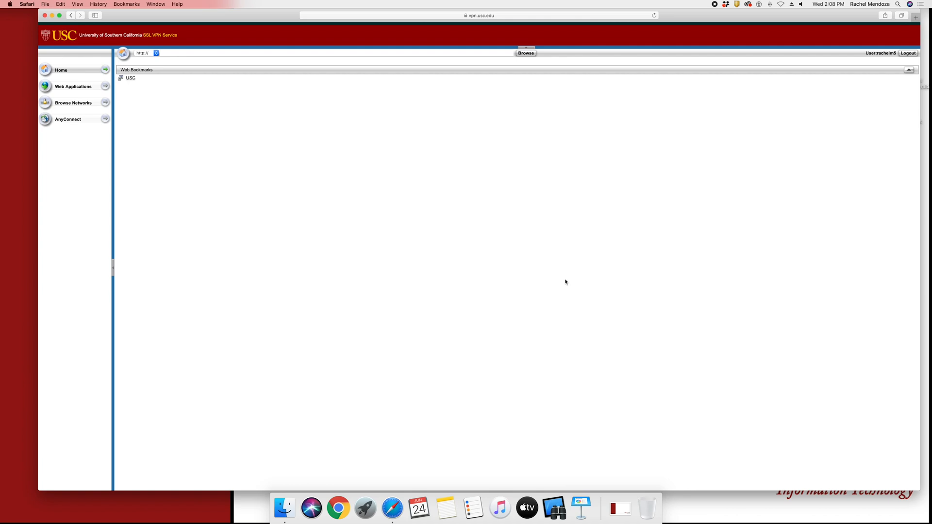
mouse_move(96, 127)
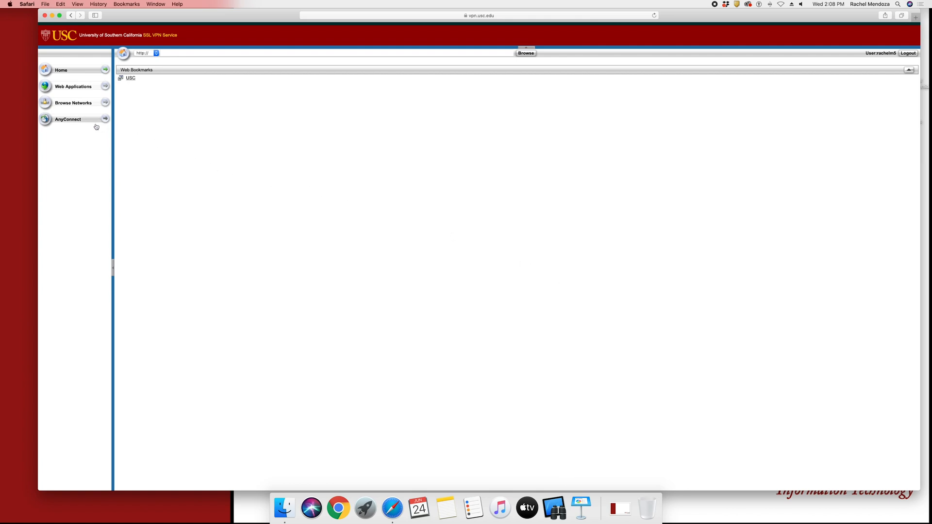
Step: From the portal's AnyConnect section, start AnyConnect and download the macOS client
left_click(68, 119)
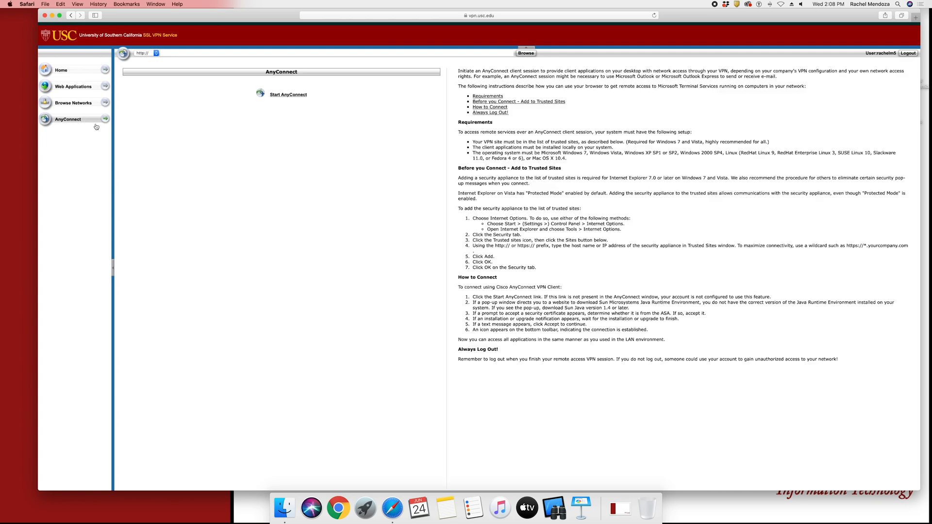
mouse_move(250, 106)
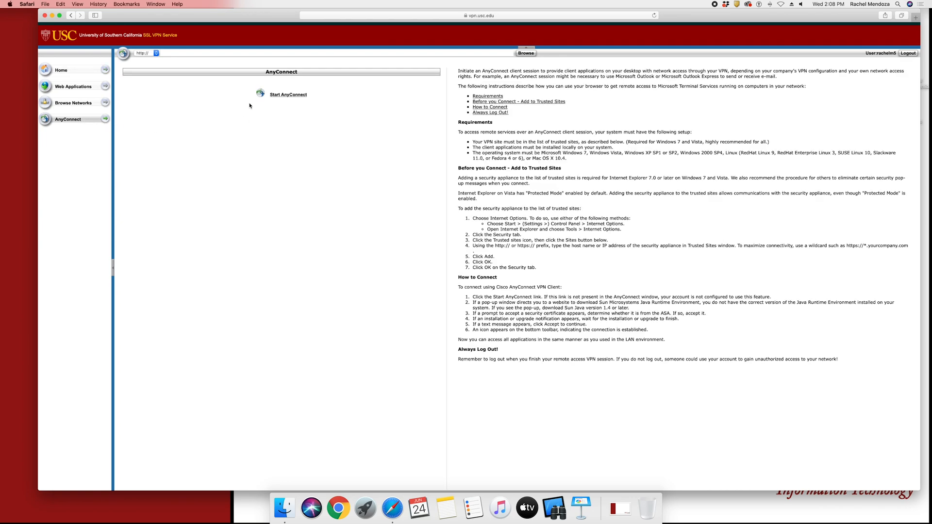
left_click(288, 94)
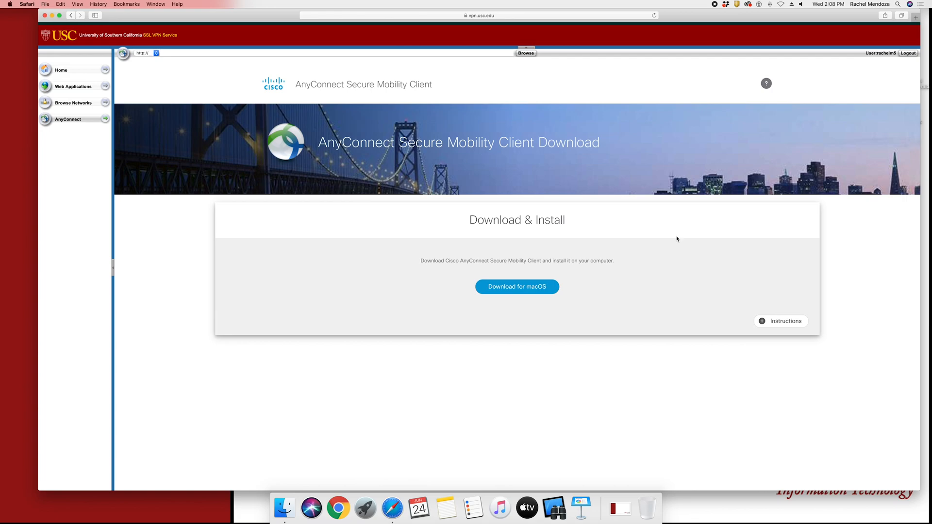
mouse_move(658, 265)
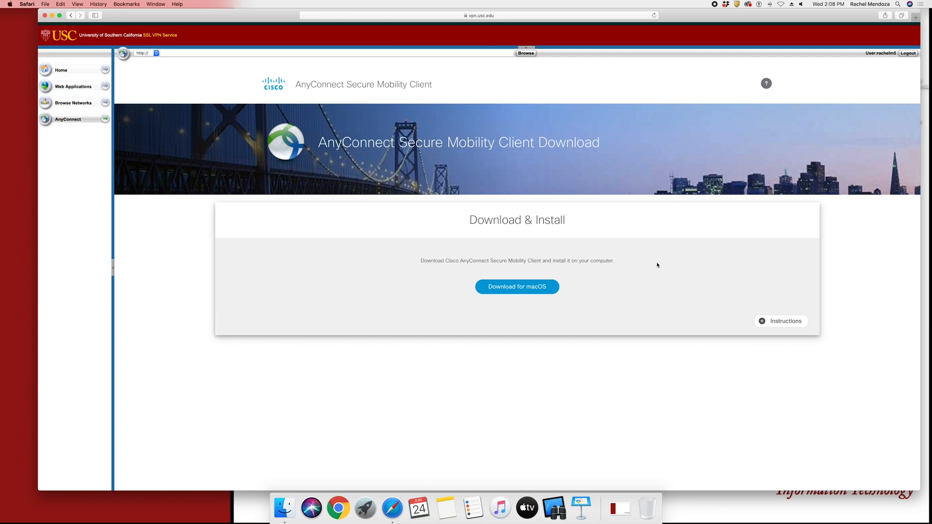
mouse_move(554, 293)
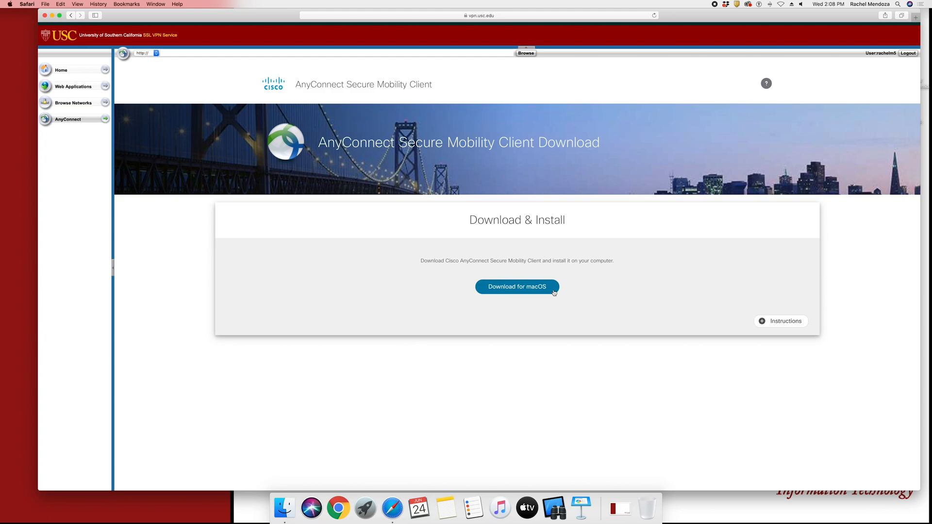
left_click(517, 286)
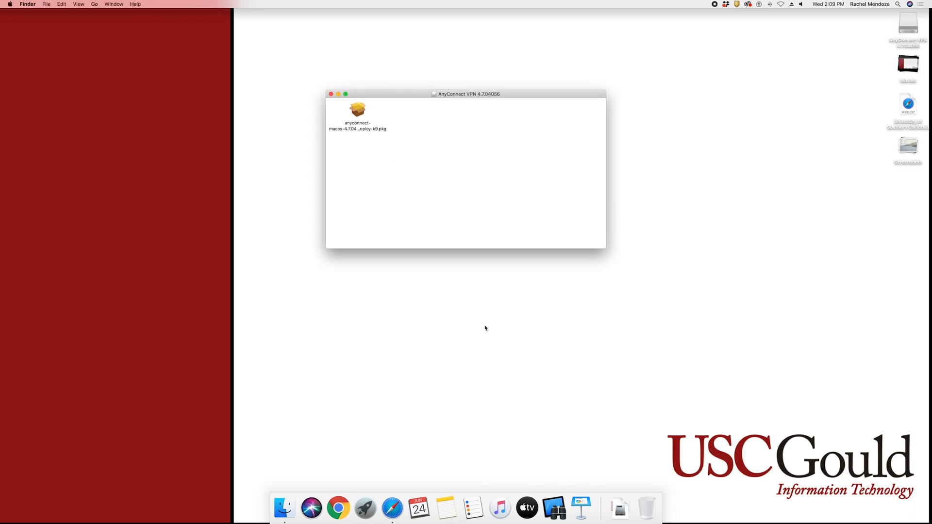
mouse_move(358, 111)
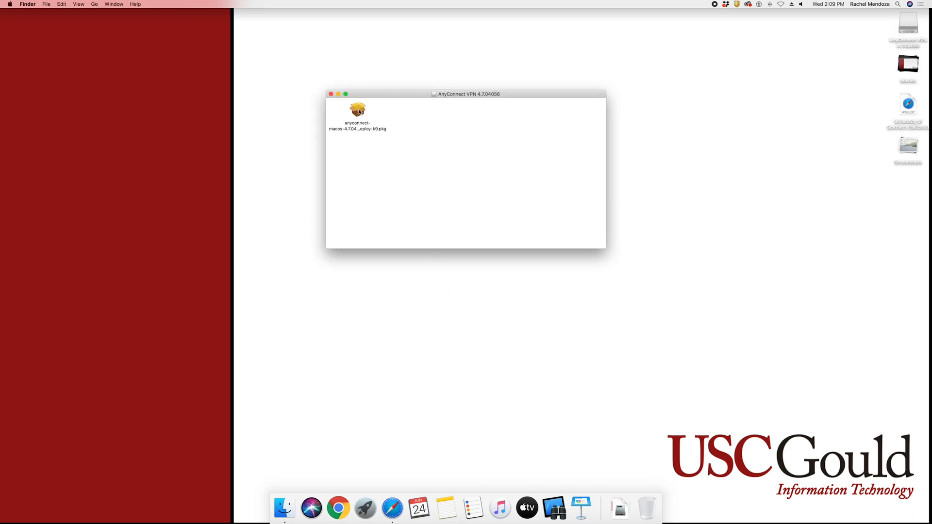
Step: Run the anyconnect-macos .pkg installer from the AnyConnect VPN disk image
double_click(357, 110)
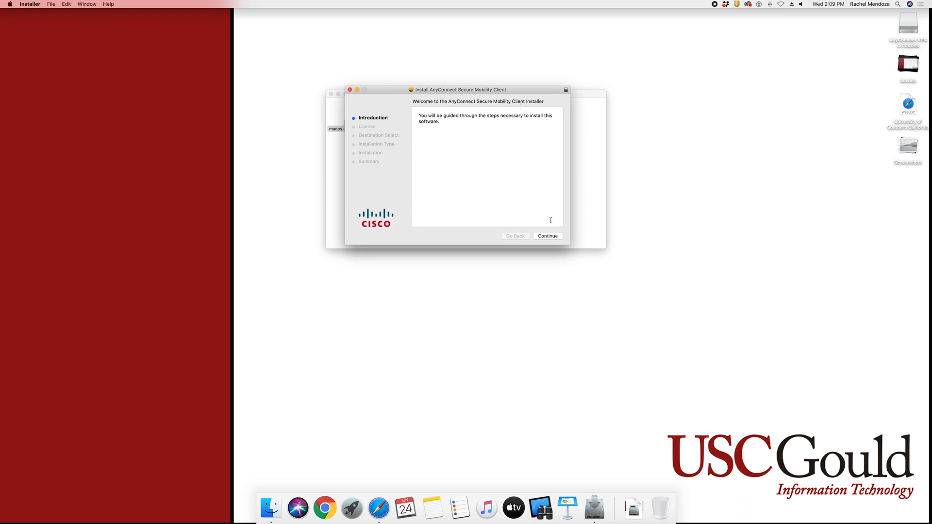
Step: Accept the license and install AnyConnect on Macintosh HD, authorizing with the account password
left_click(548, 236)
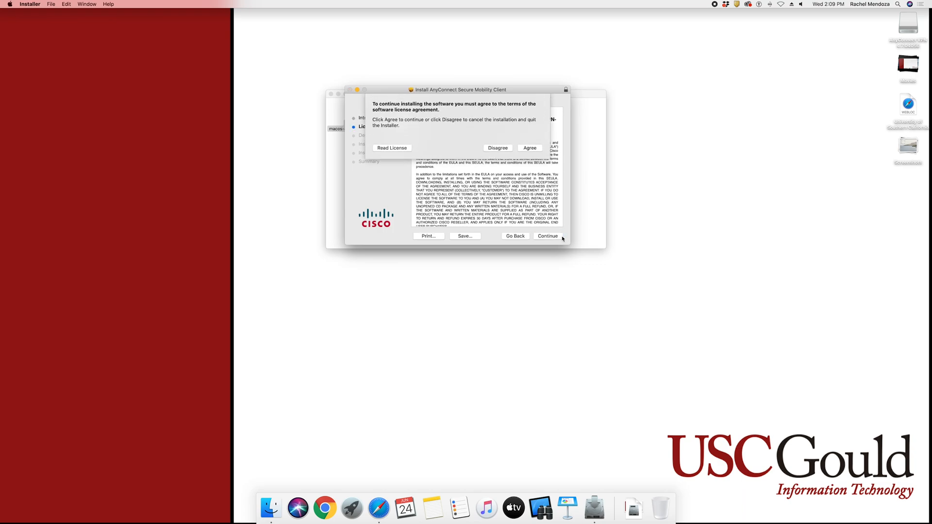
left_click(530, 147)
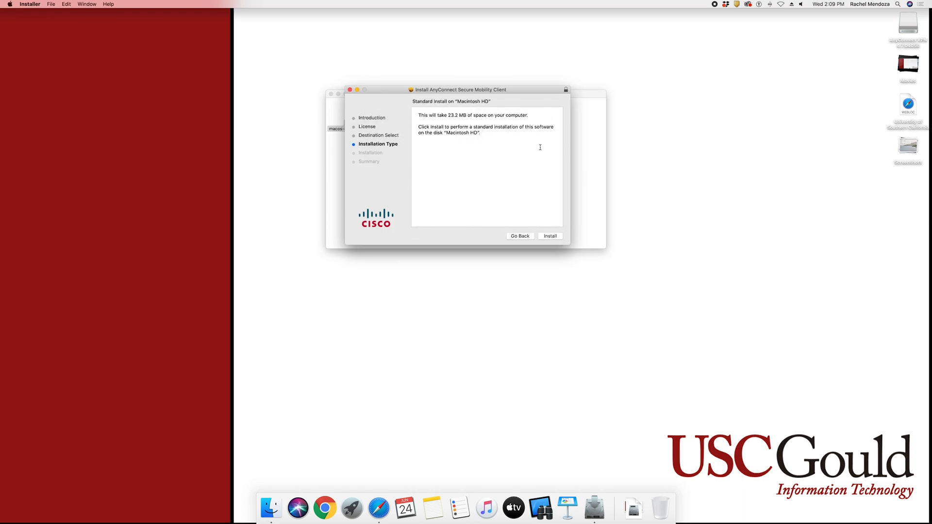
left_click(550, 236)
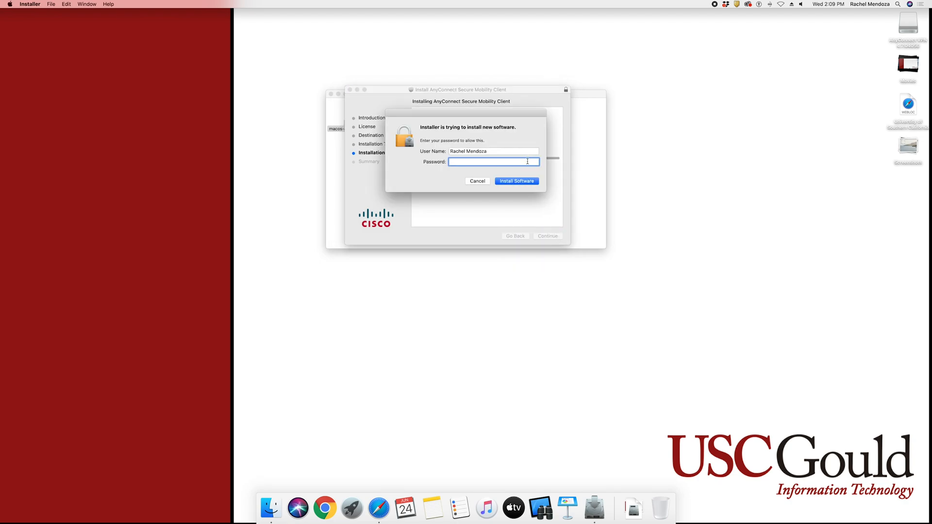
type("•")
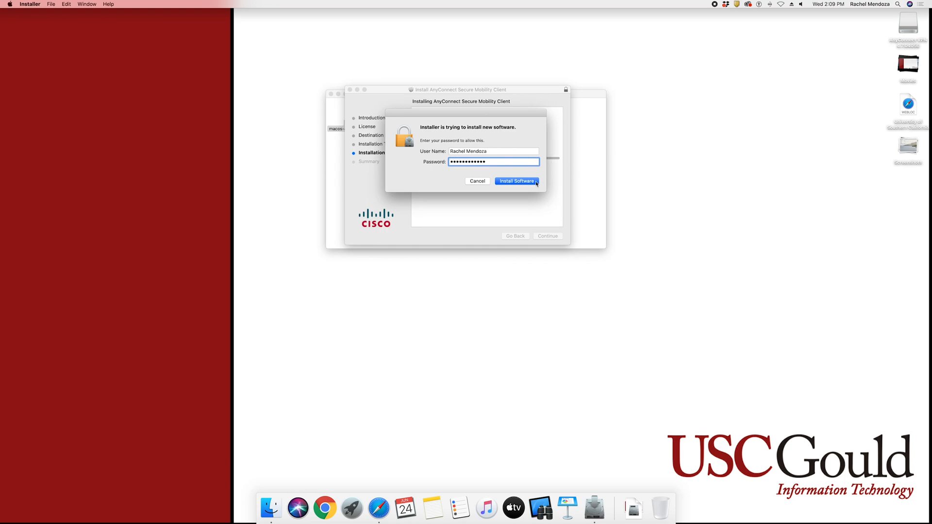
left_click(517, 181)
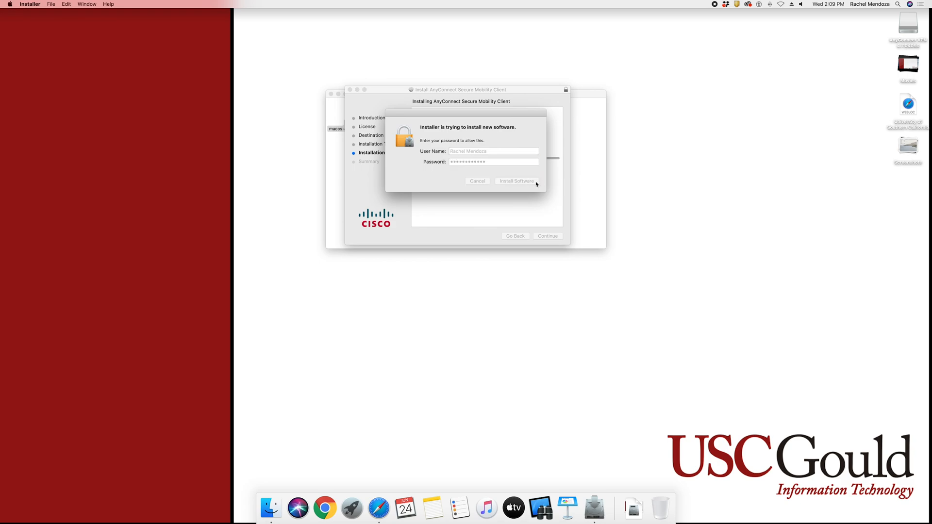
left_click(516, 181)
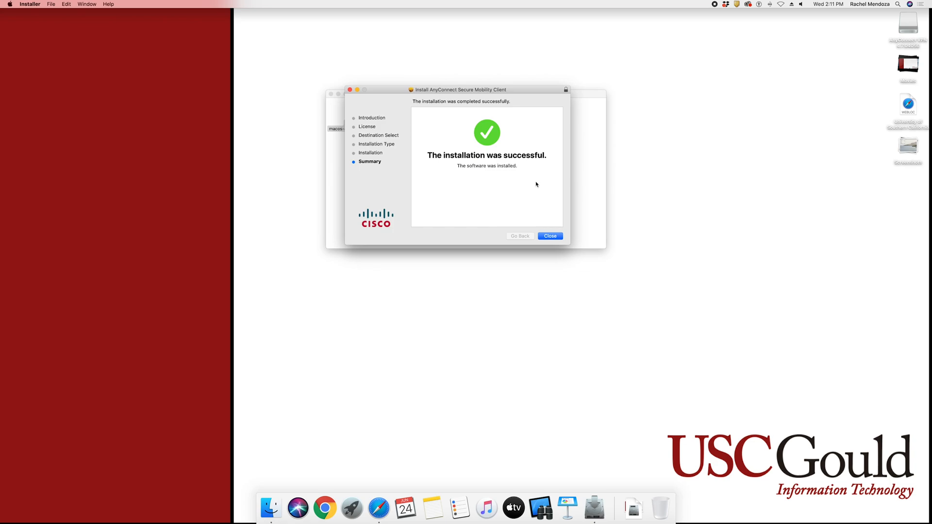
mouse_move(579, 237)
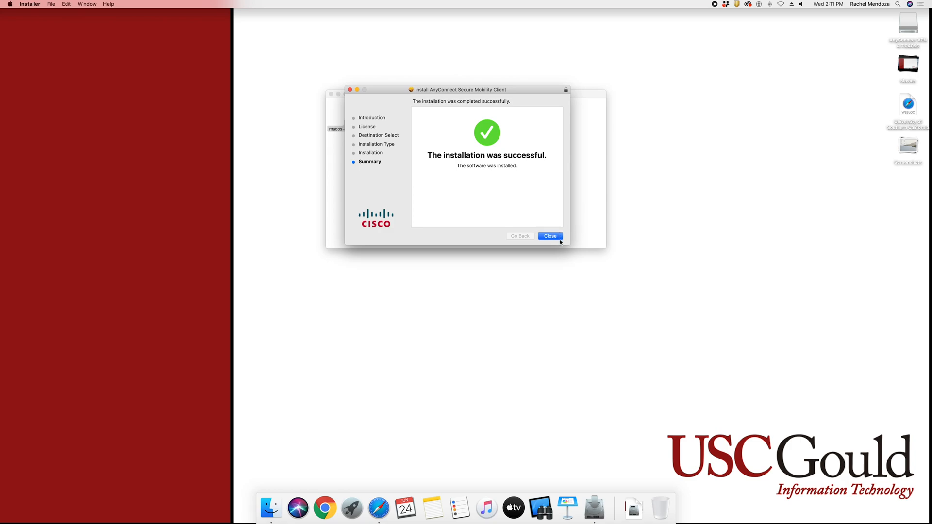
Step: Close the installer after the successful AnyConnect installation
left_click(550, 236)
type("ci")
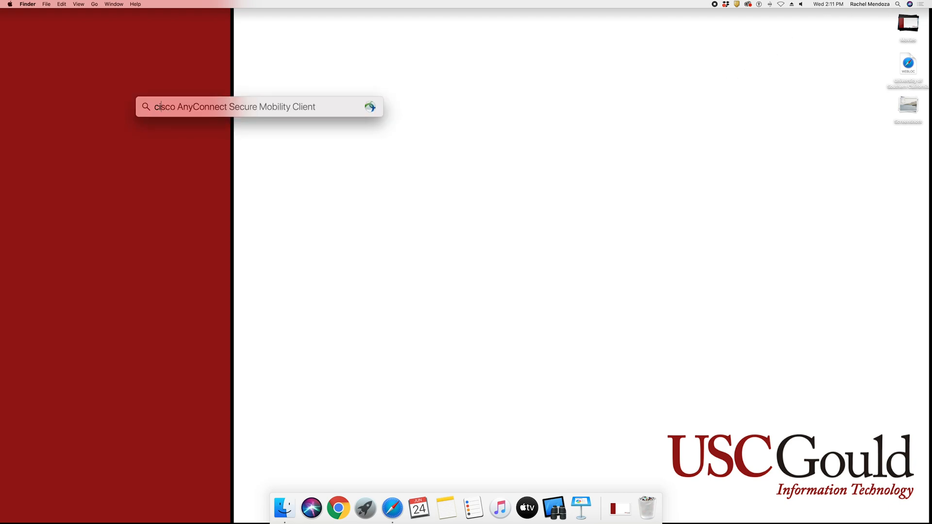
Step: Launch AnyConnect from Spotlight, centre its window, and enter vpn.usc.edu as the server
left_click(258, 107)
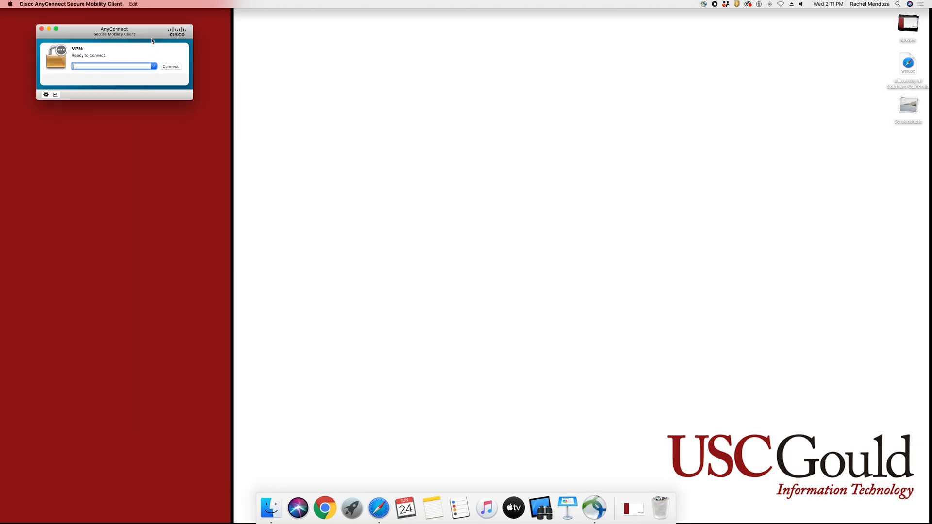
left_click_drag(114, 31, 298, 82)
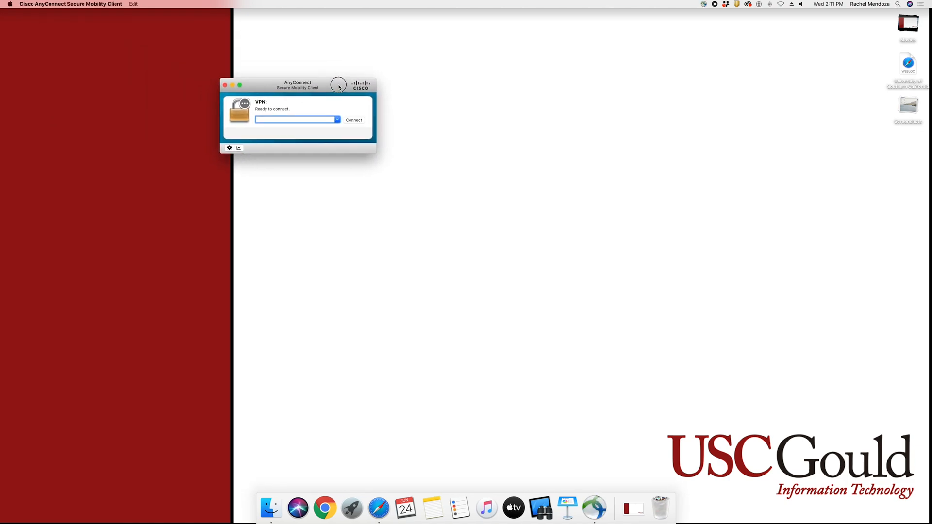
left_click_drag(297, 85, 396, 145)
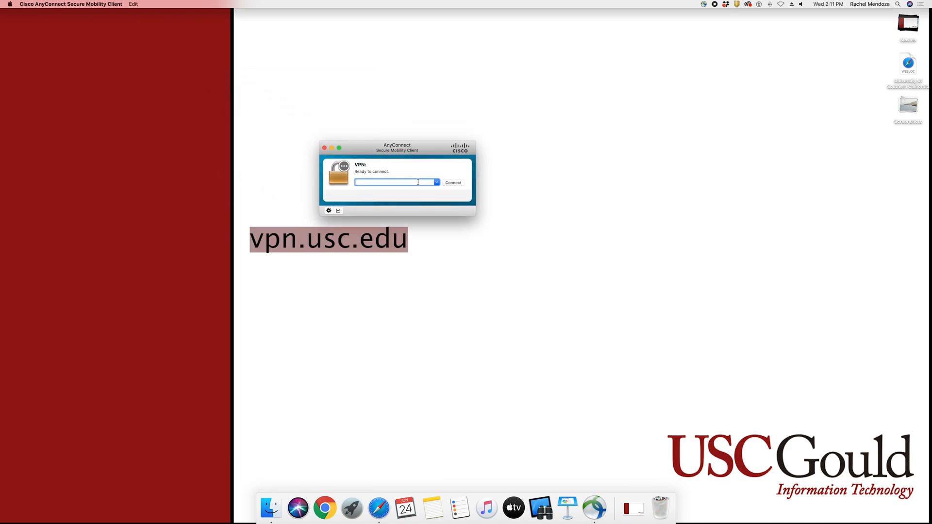
type("vpn.usc.edu")
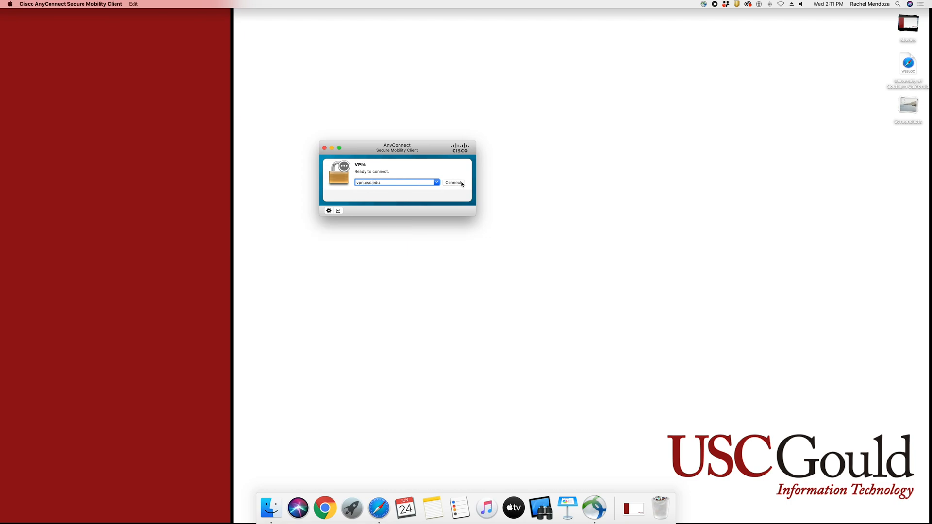
Step: Connect to vpn.usc.edu with the NetID and password, then request a Duo push
left_click(453, 183)
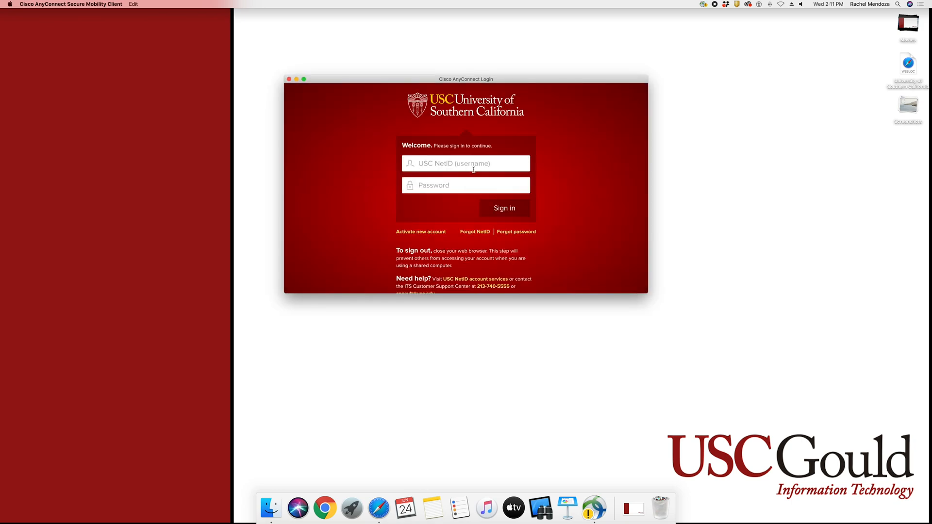
type("rachelm5")
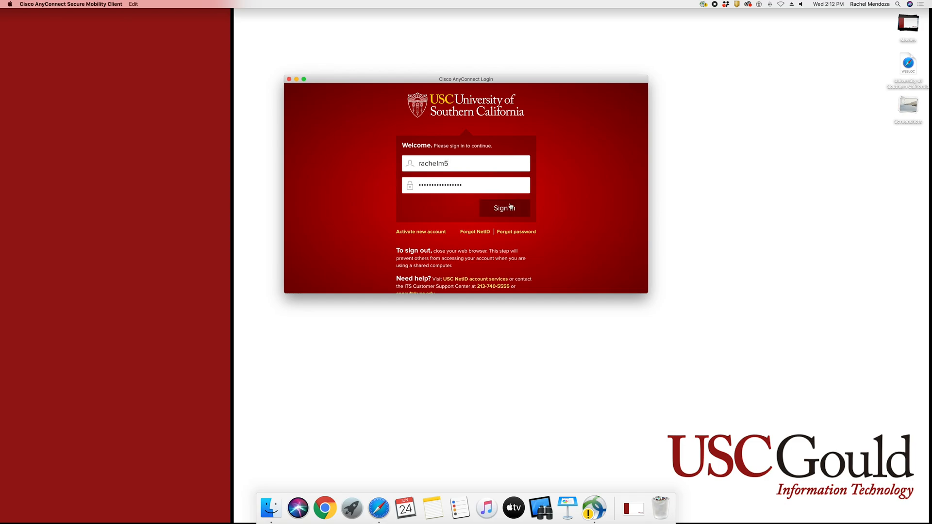
left_click(504, 208)
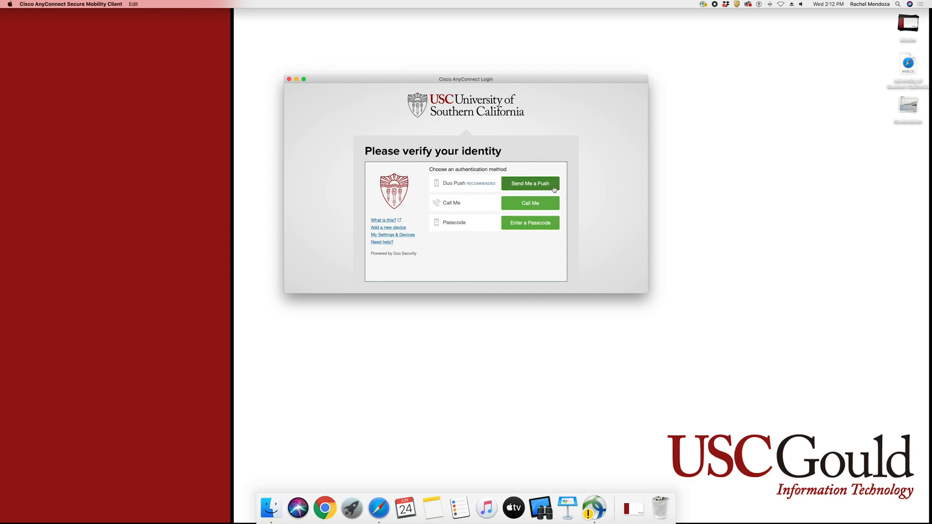
left_click(530, 184)
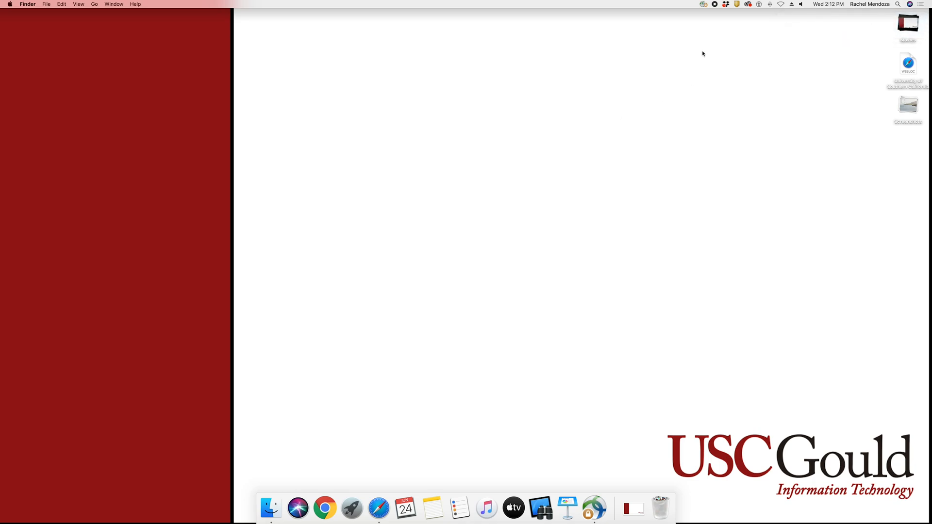
Step: Show the AnyConnect menu-bar menu confirming the VPN is connected with Disconnect offered
left_click(702, 6)
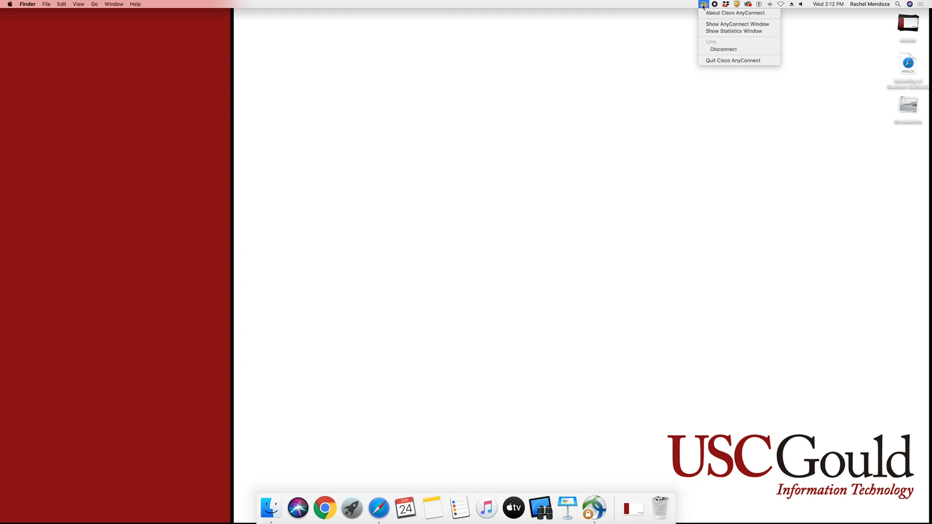